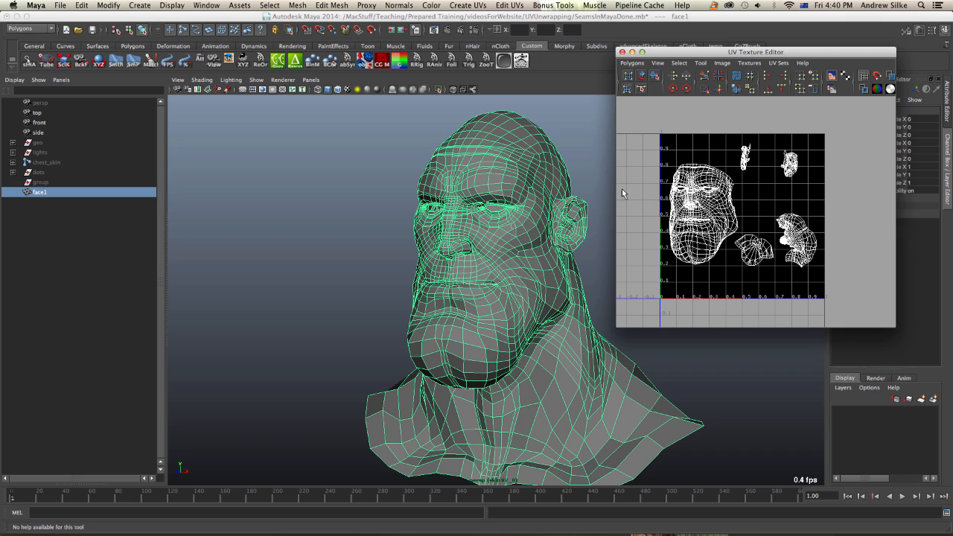
mouse_move(774, 241)
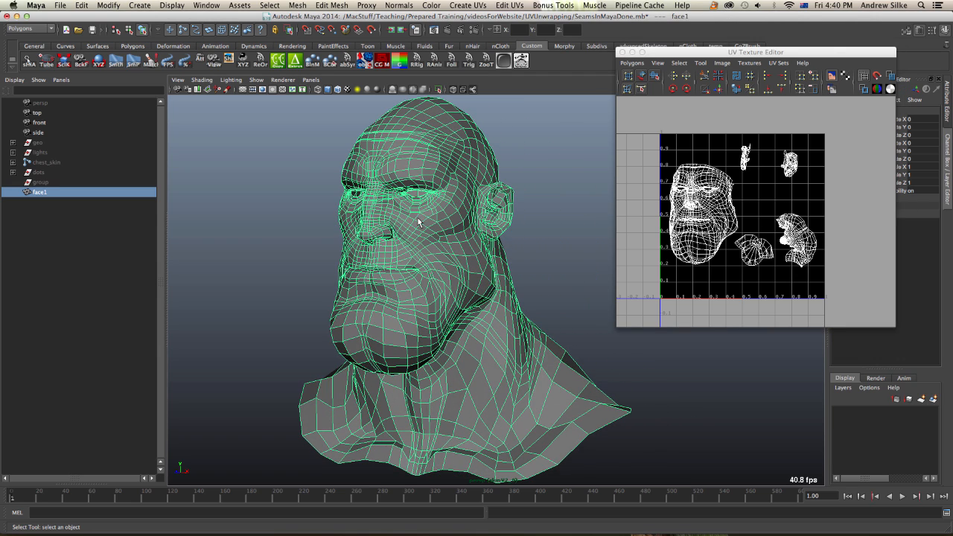
mouse_move(420, 225)
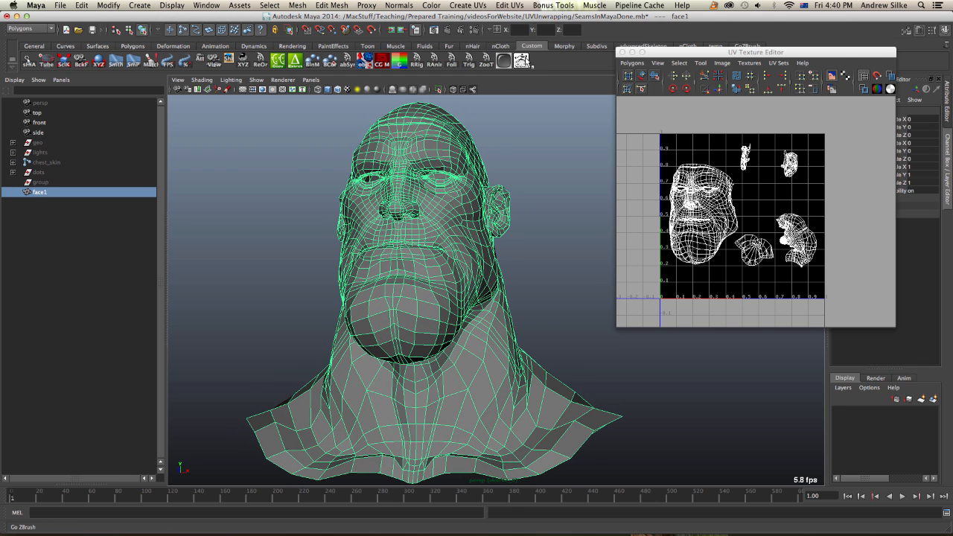
mouse_move(521, 61)
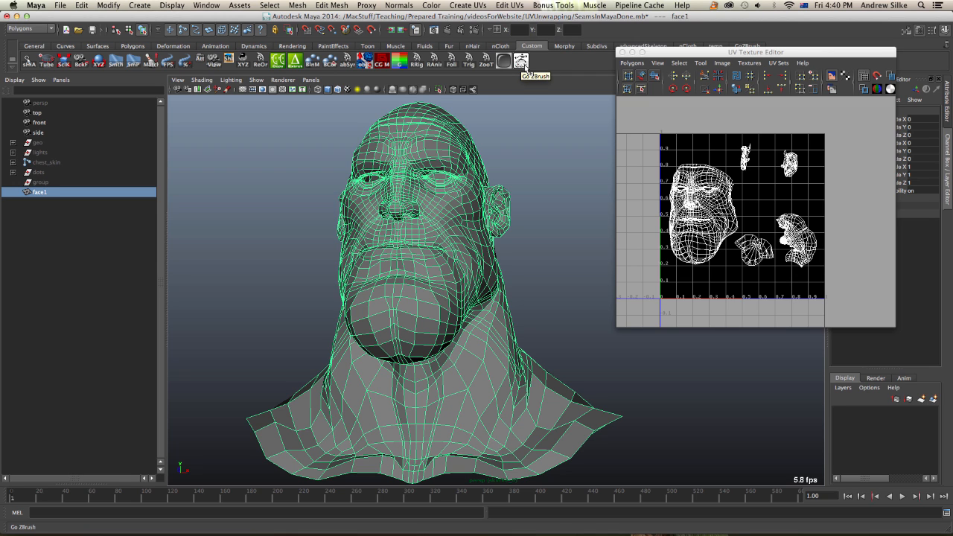
mouse_move(542, 166)
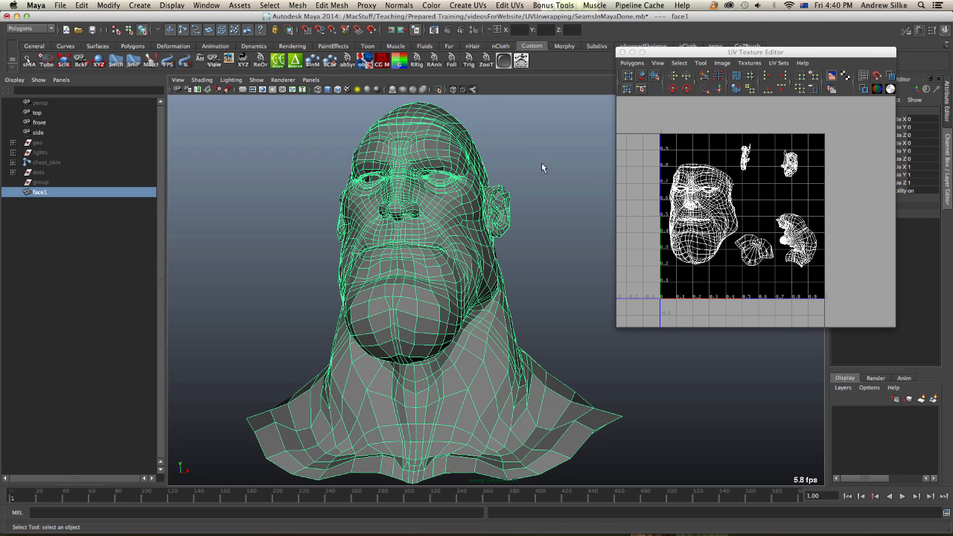
Step: Start an Export Selection of the head mesh, then cancel it on realising OBJ is unavailable
left_click_drag(542, 167, 560, 161)
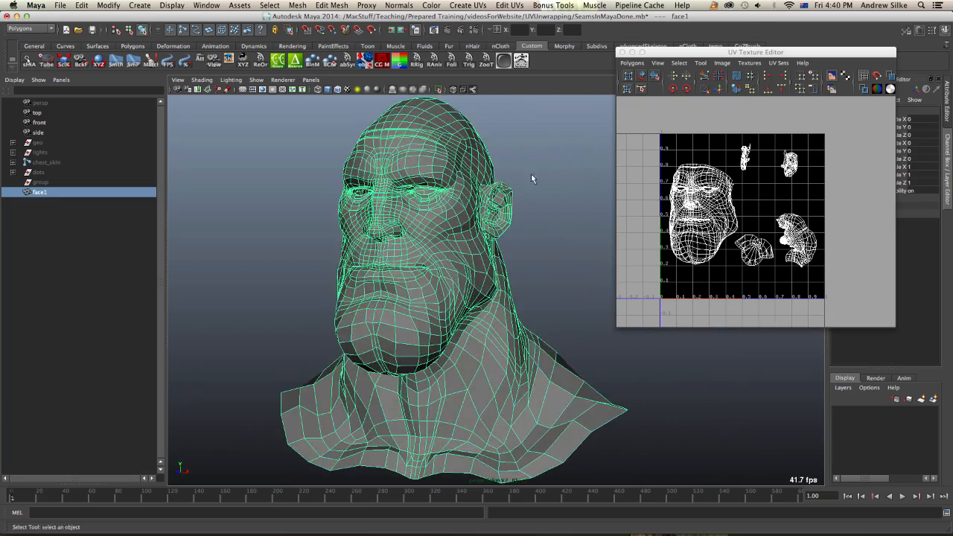
left_click_drag(533, 179, 509, 192)
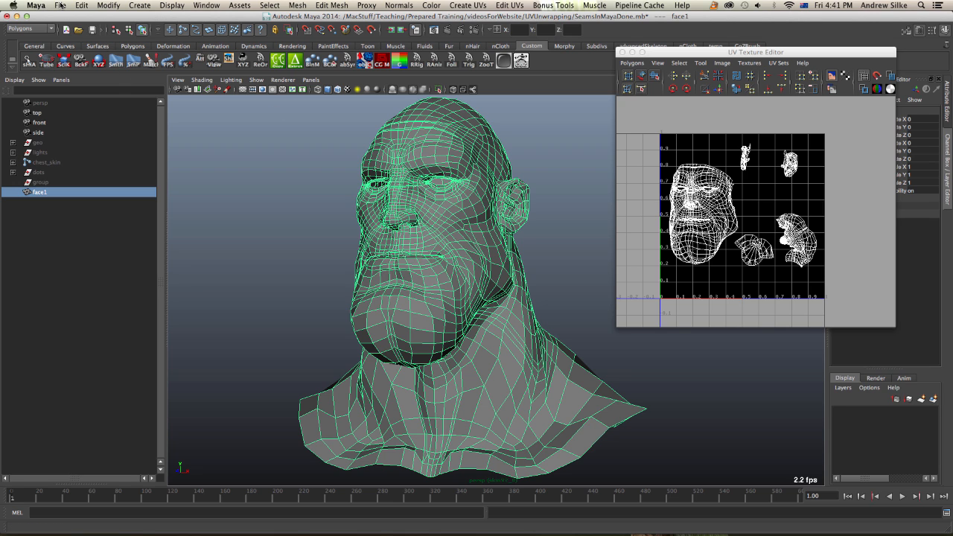
left_click(60, 6)
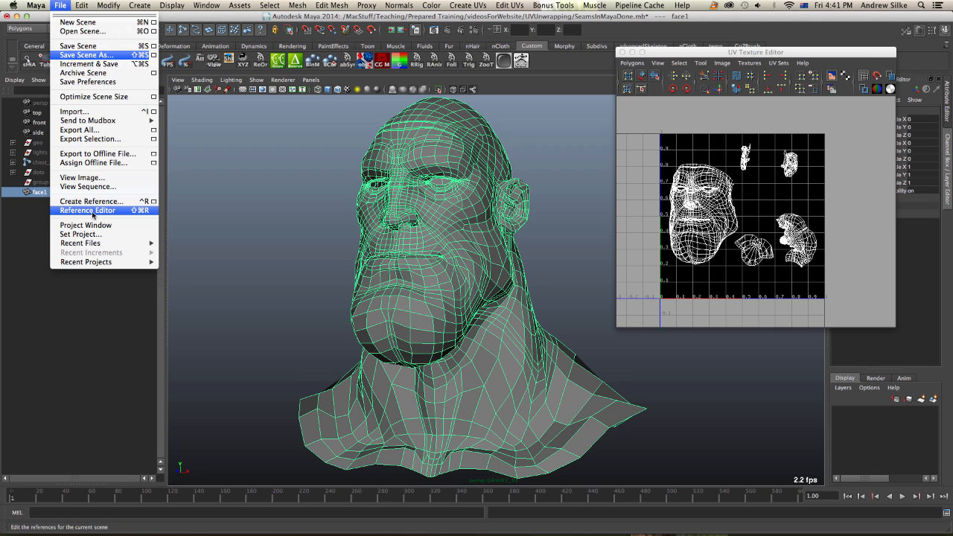
left_click(89, 140)
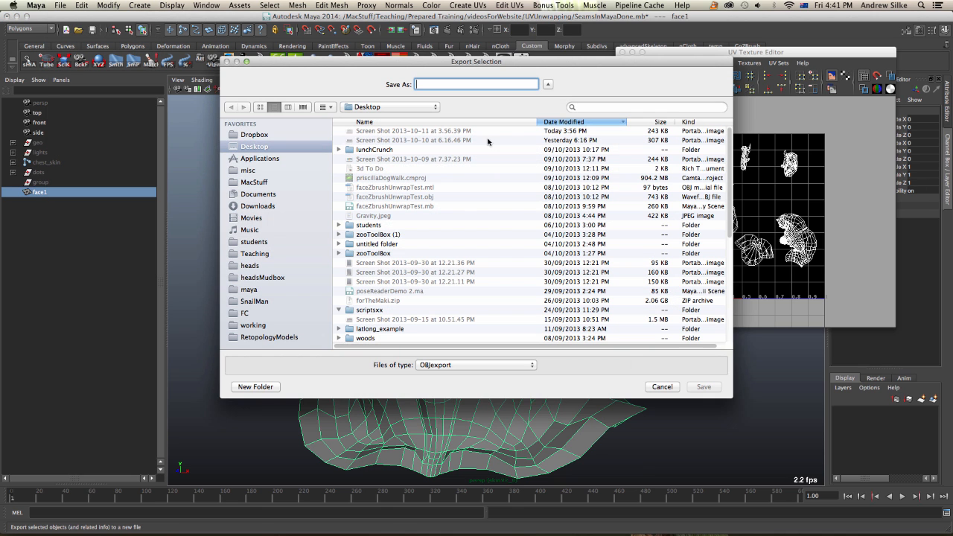
mouse_move(752, 437)
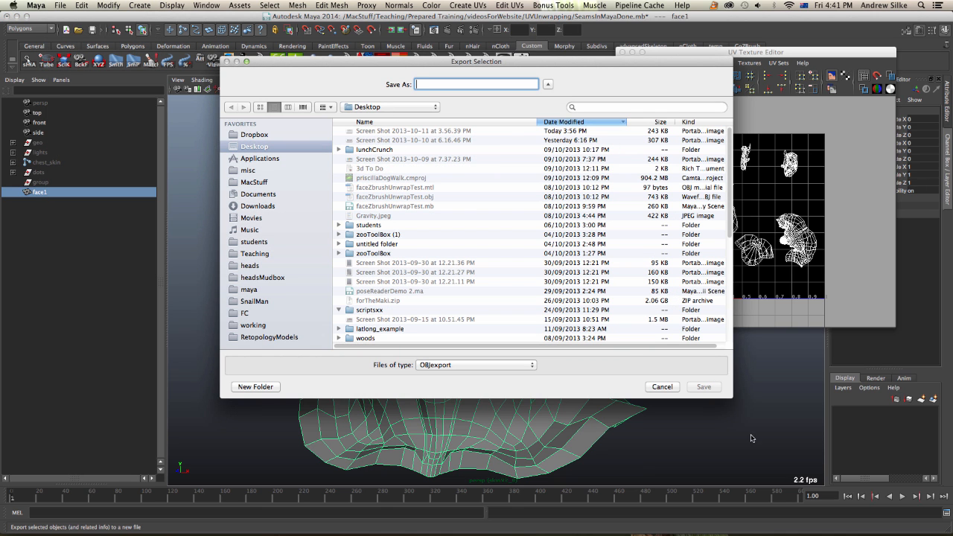
left_click(661, 387)
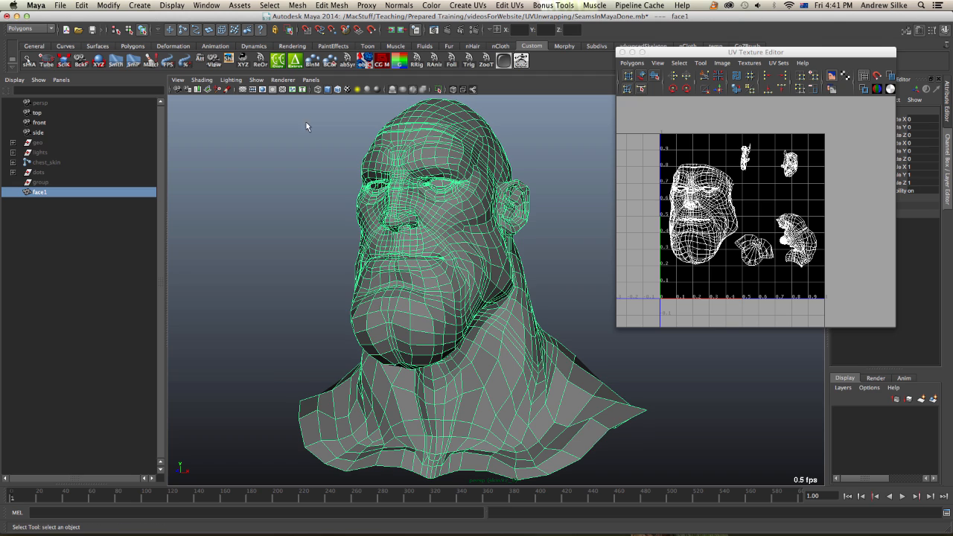
Step: In the Plug-in Manager, set objExport.bundle to Loaded and close the manager
left_click(206, 6)
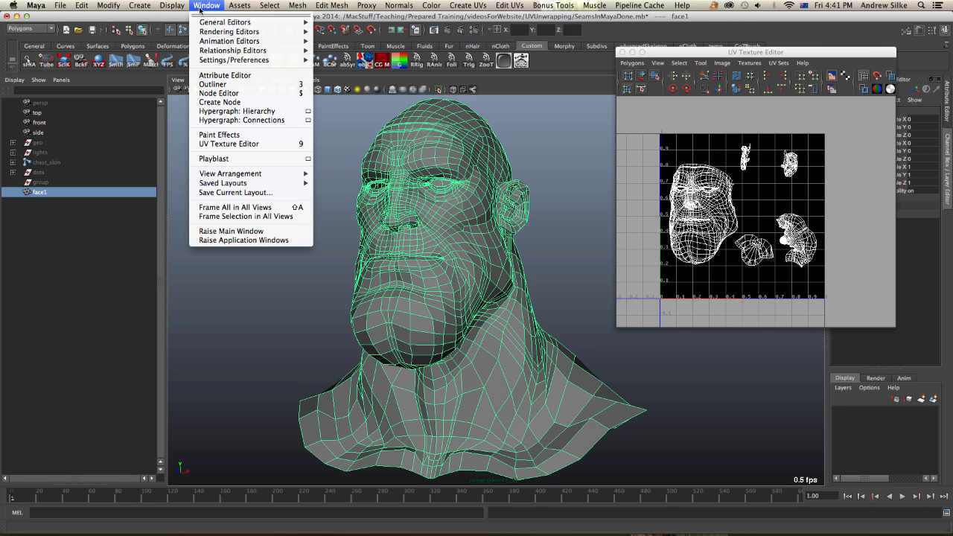
mouse_move(233, 59)
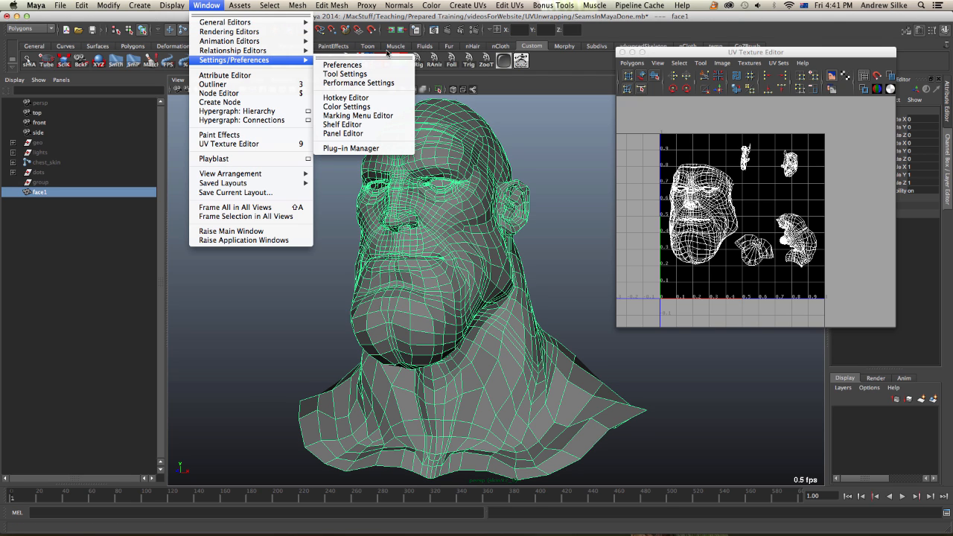
left_click(351, 147)
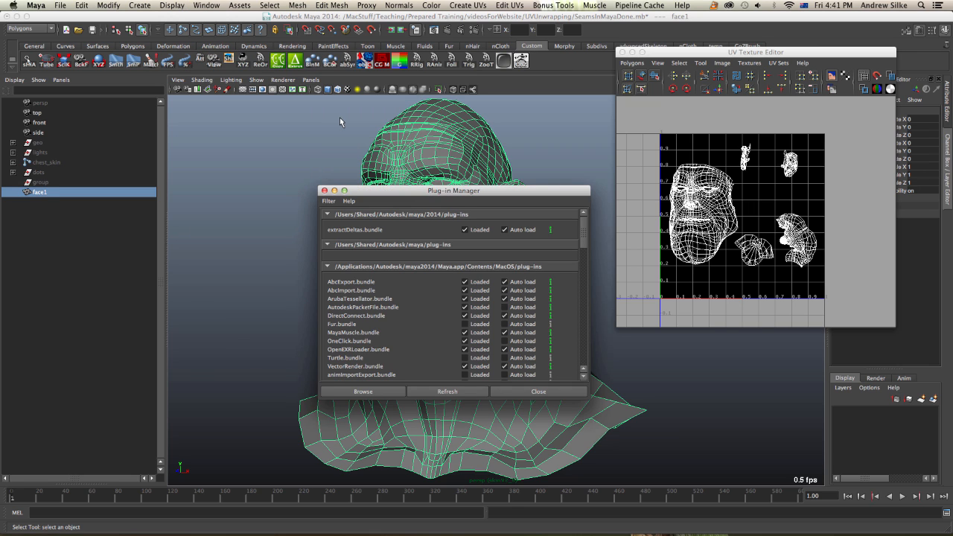
left_click(206, 6)
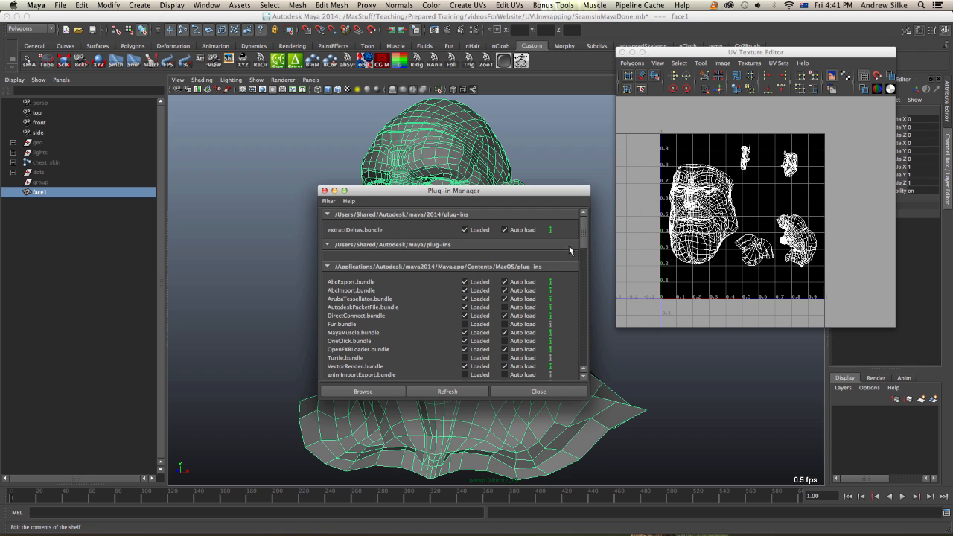
scroll("down", 3)
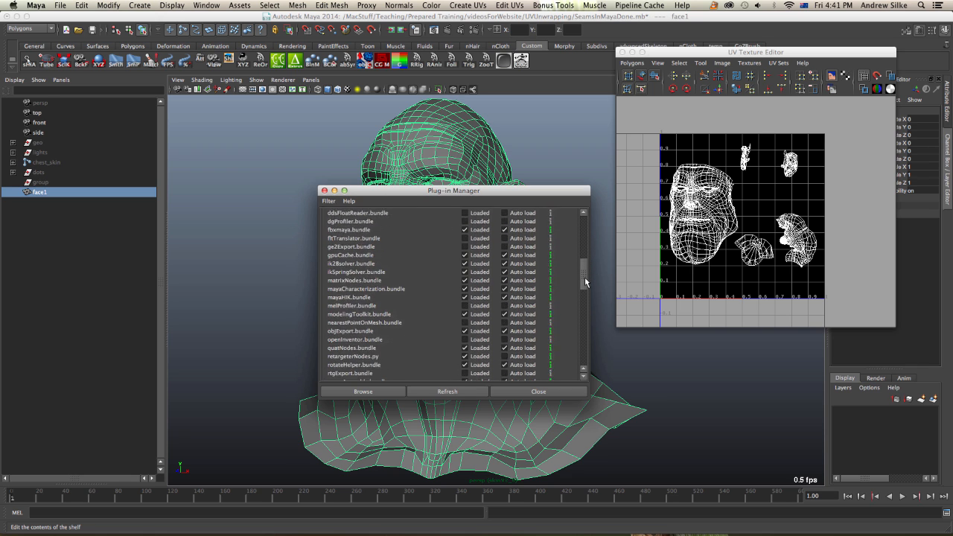
scroll("down", 3)
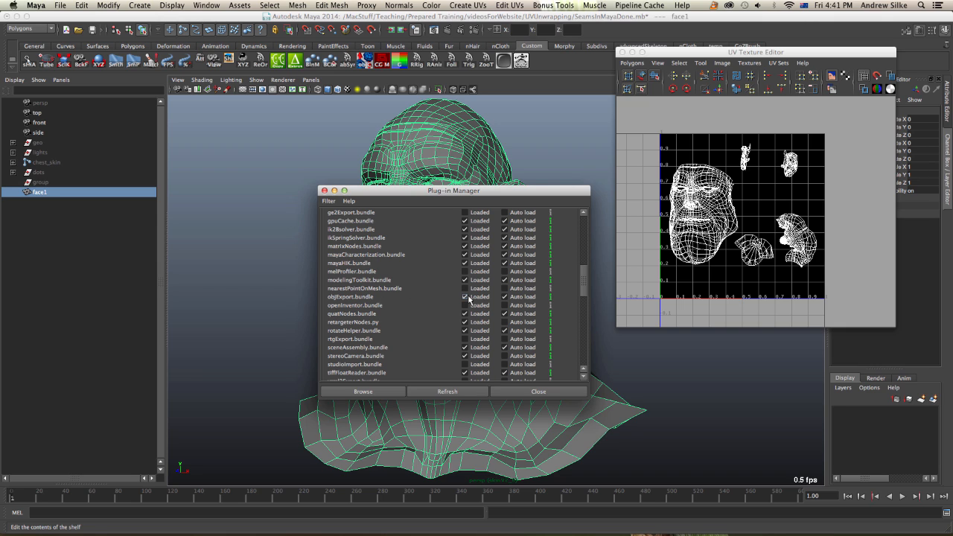
left_click(465, 296)
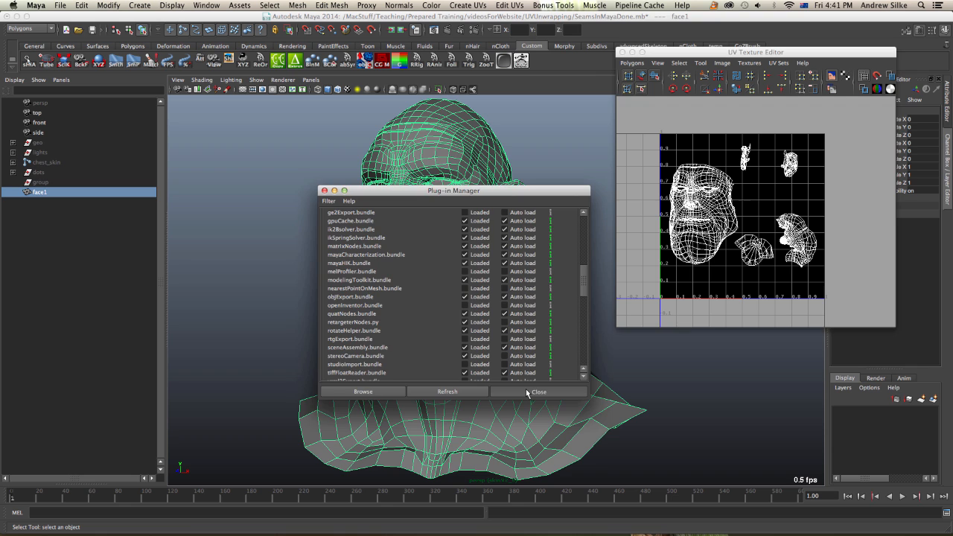
left_click(539, 392)
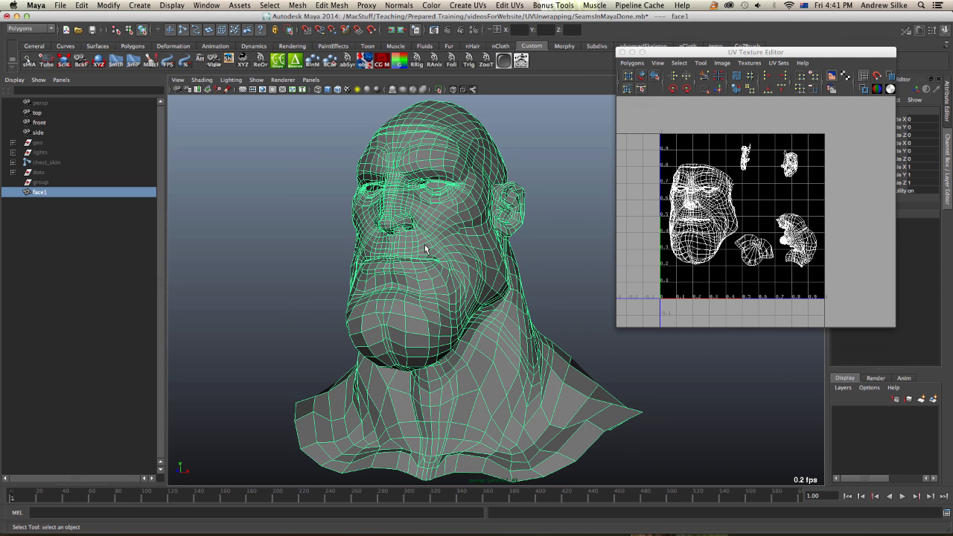
mouse_move(418, 205)
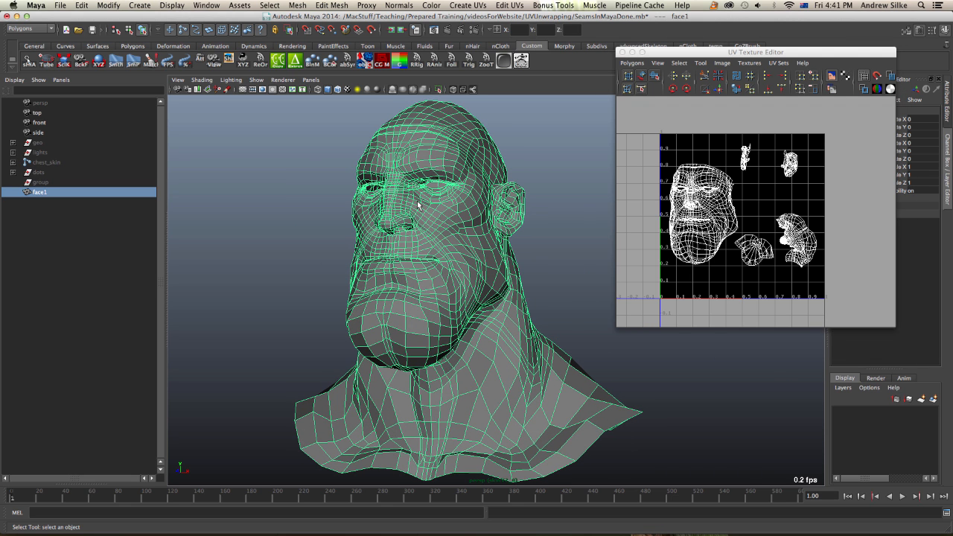
mouse_move(414, 215)
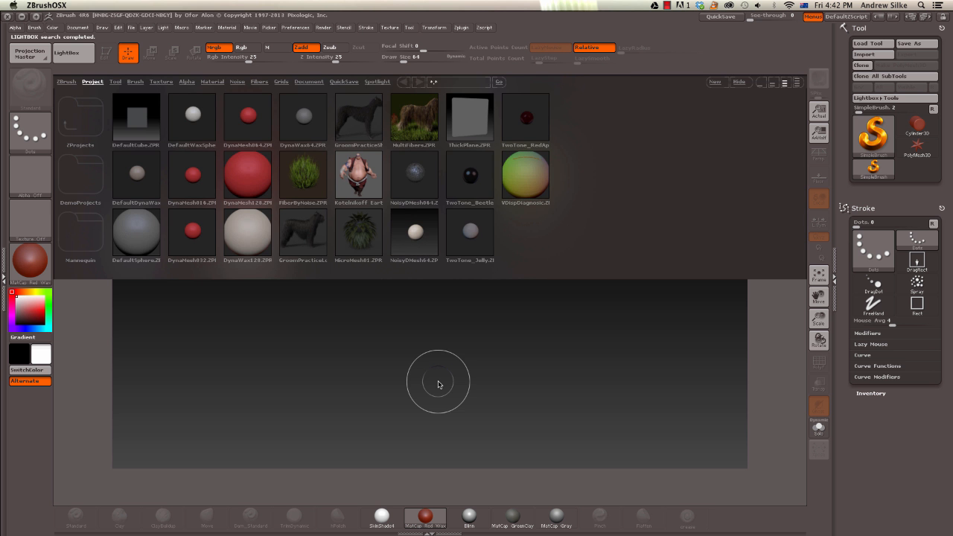
mouse_move(328, 342)
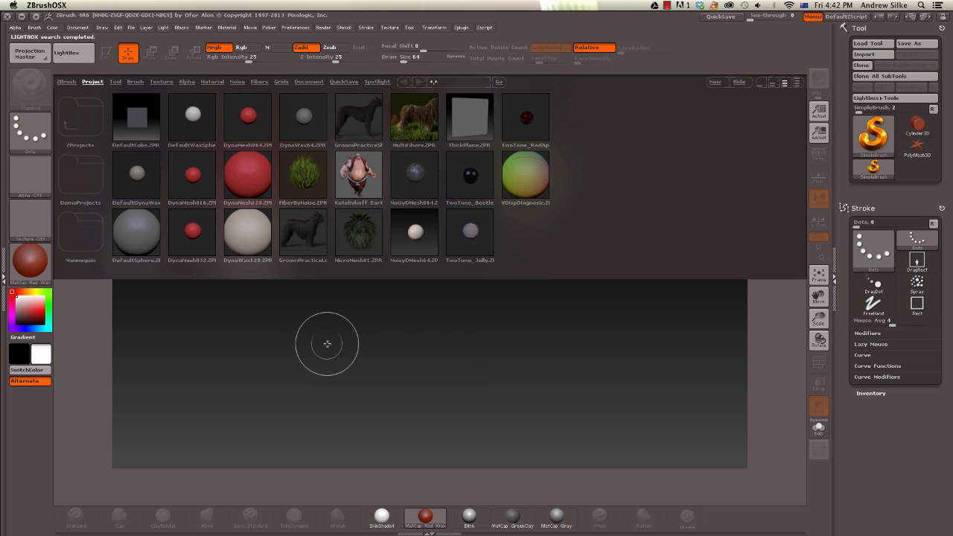
mouse_move(30, 51)
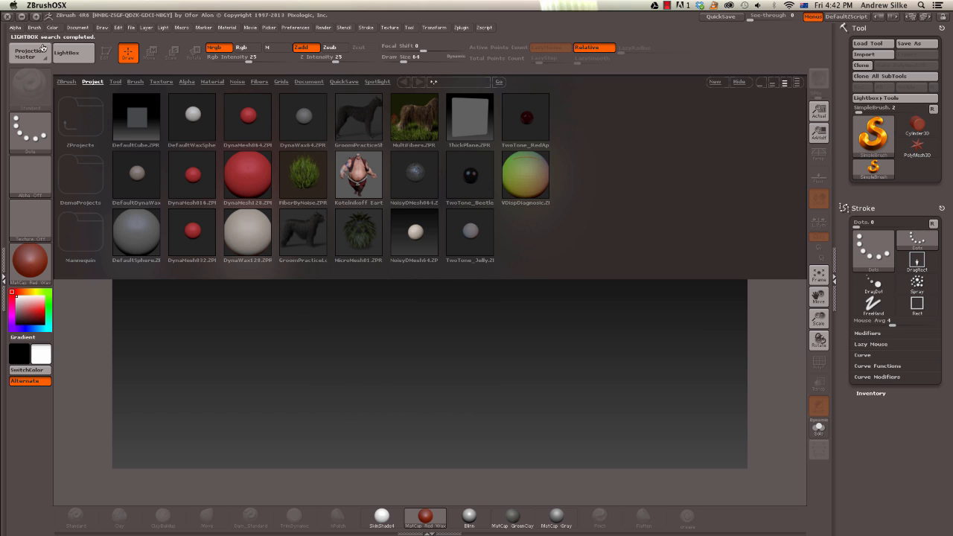
Step: Hide the LightBox startup browser, leaving ZBrush's empty canvas
left_click(66, 52)
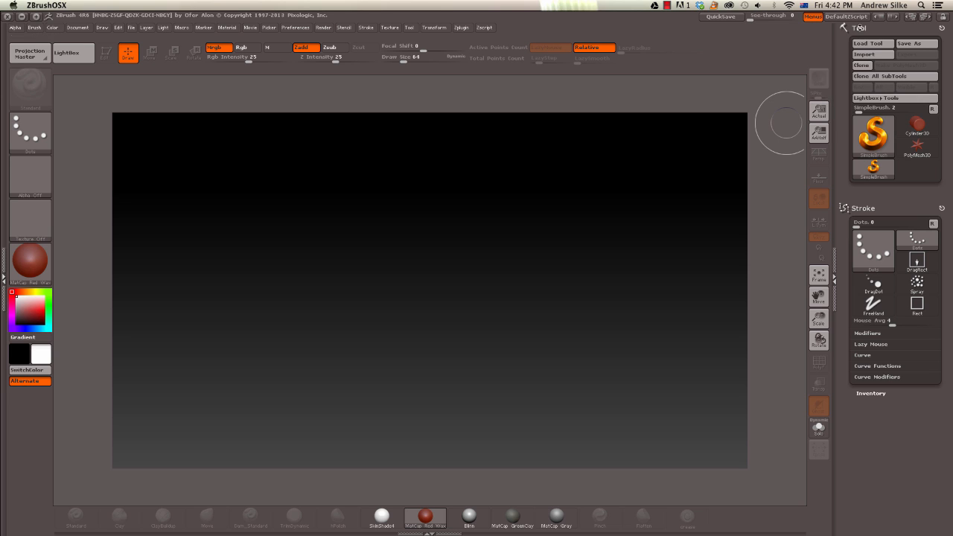
mouse_move(872, 54)
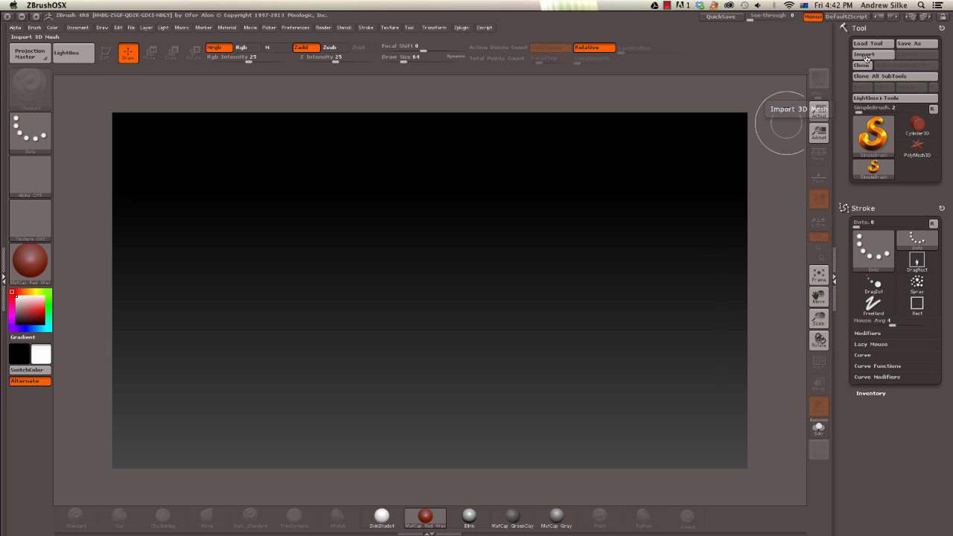
Step: Import headToZBrush.obj from the Desktop as a new ZBrush tool
left_click(867, 54)
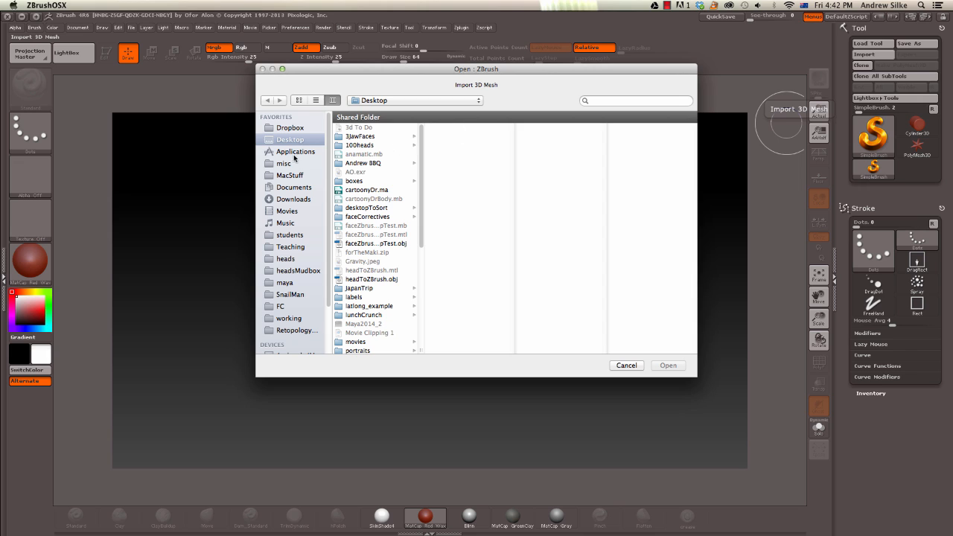
scroll("down", 3)
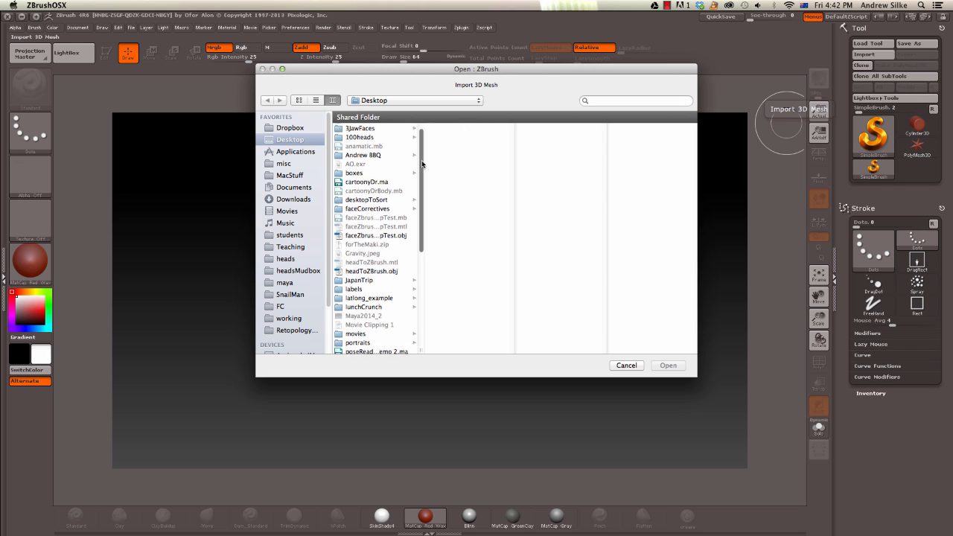
left_click(370, 280)
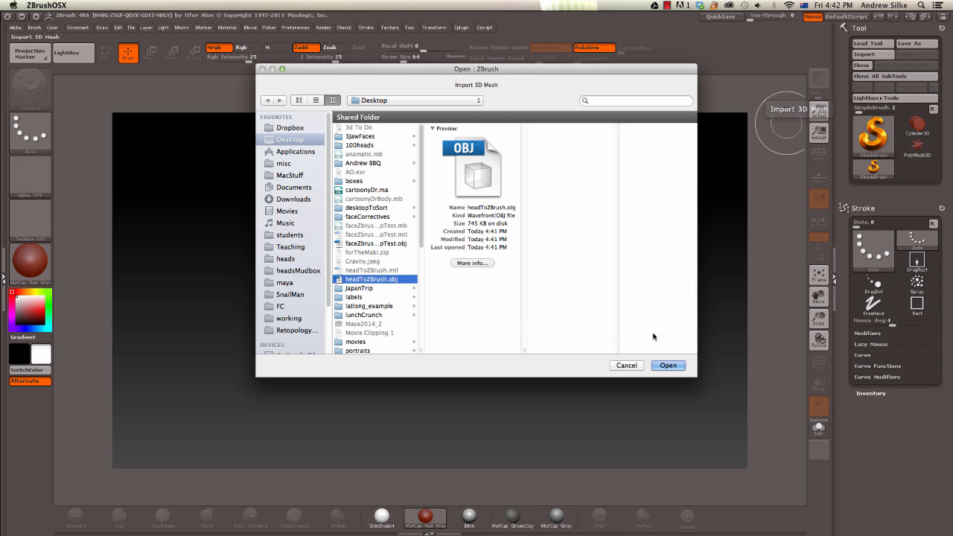
left_click(667, 364)
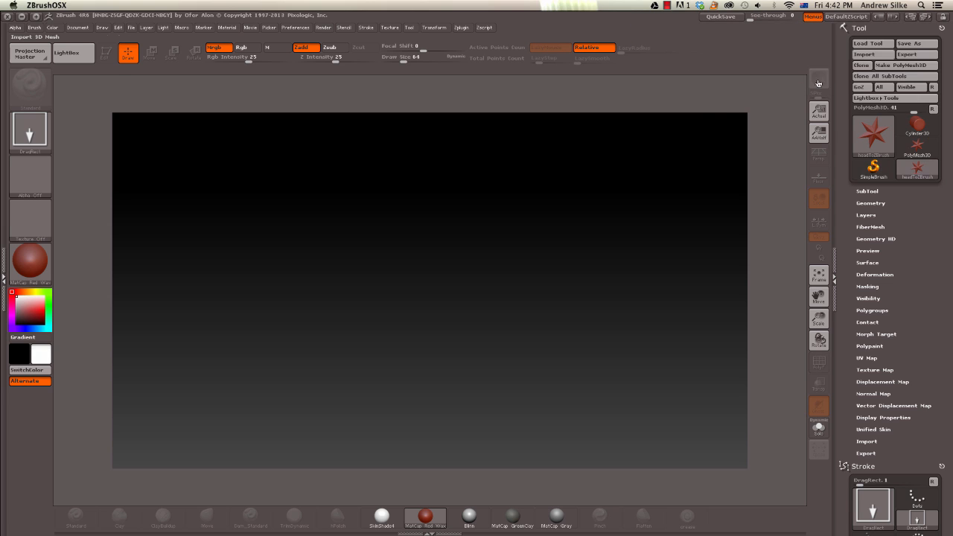
Step: Draw the headToZBrush tool on the canvas in Edit mode and rotate it to a three-quarter view
left_click(872, 133)
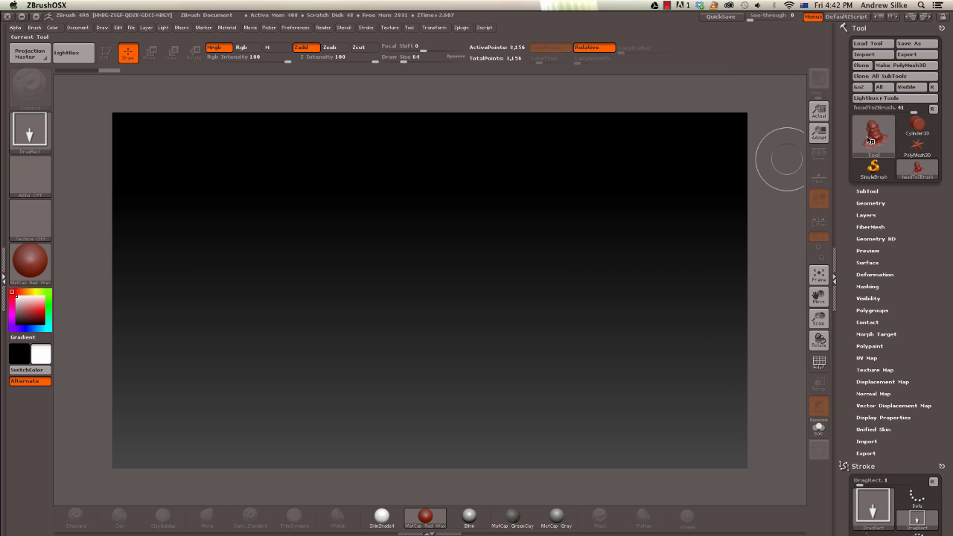
left_click(872, 134)
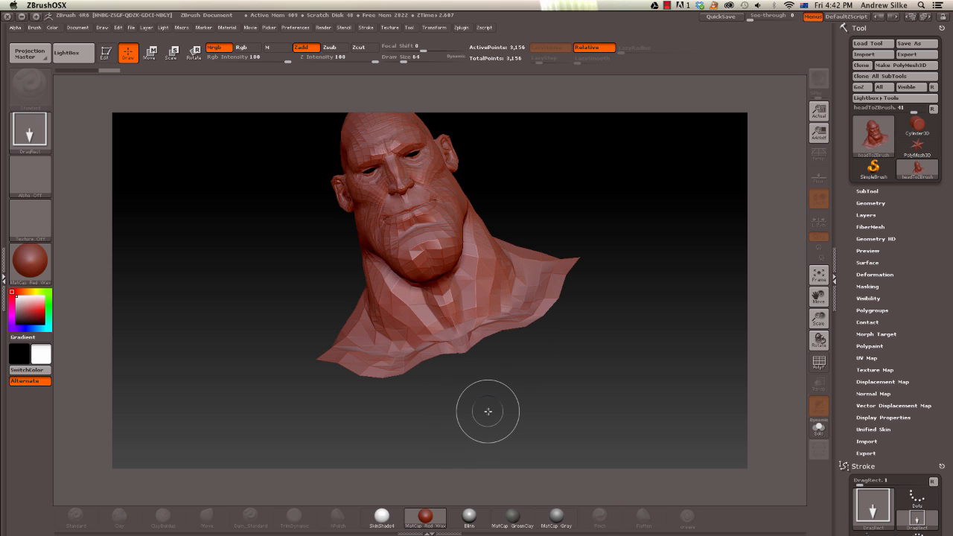
mouse_move(149, 92)
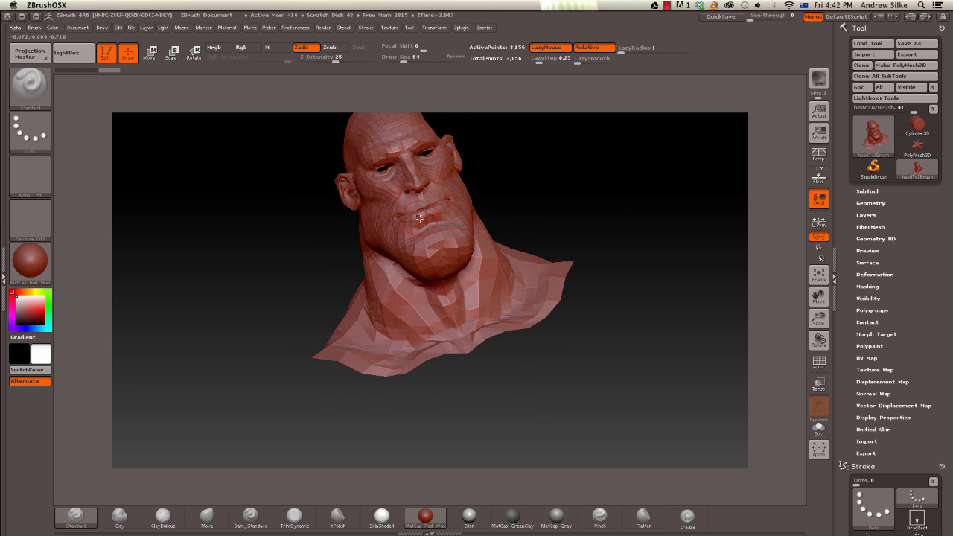
left_click_drag(419, 217, 545, 193)
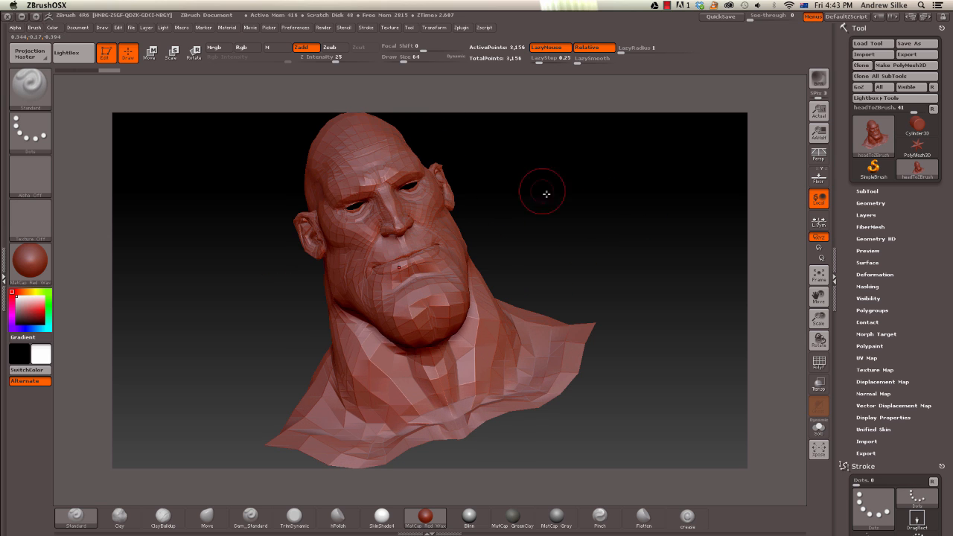